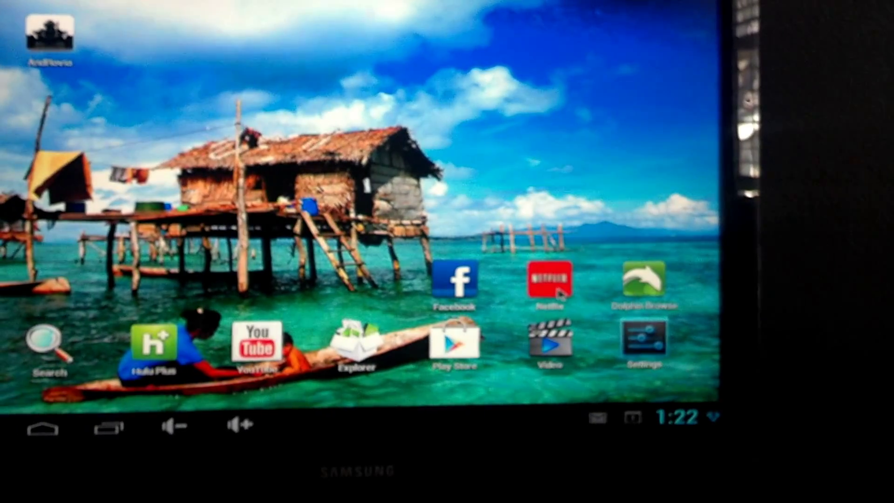
- Launch Netflix from the home screen and bring up its exit confirmation prompt
{"action": "left_click", "coordinate": [550, 285]}
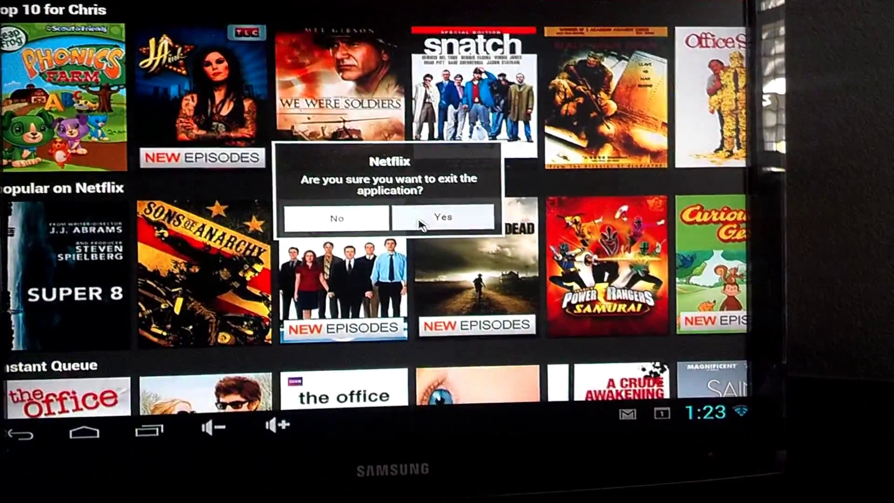
- Confirm Yes to exit Netflix and return to the launcher's app shortcuts
{"action": "left_click", "coordinate": [441, 217]}
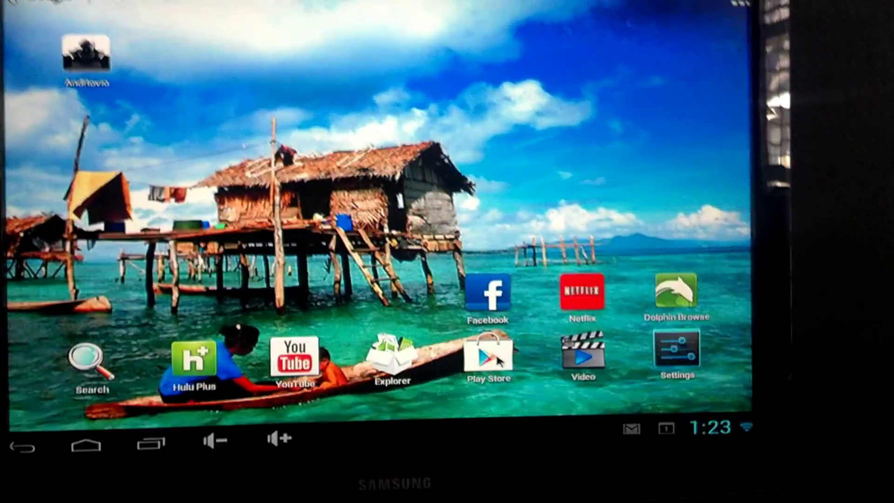
{"action": "left_click", "coordinate": [487, 355]}
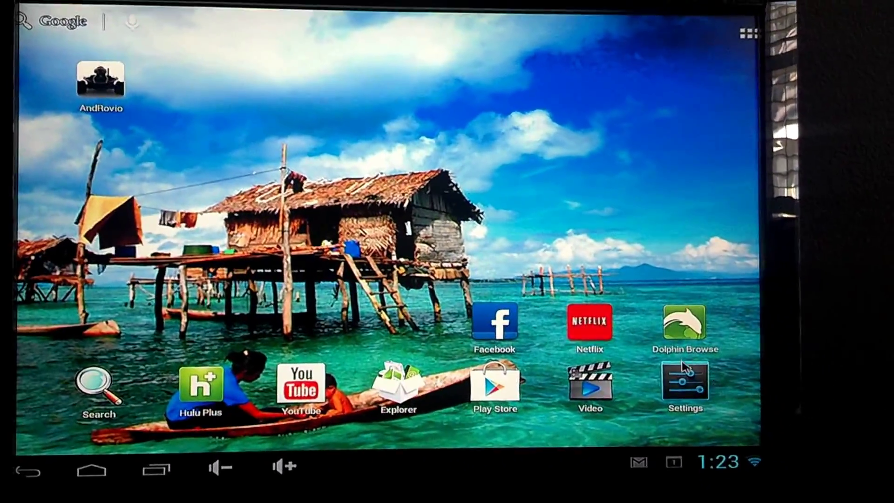
- Launch YouTube and play 'This Week in Android Development' (Oct 1st, 2012) from Related Videos
{"action": "left_click", "coordinate": [686, 383]}
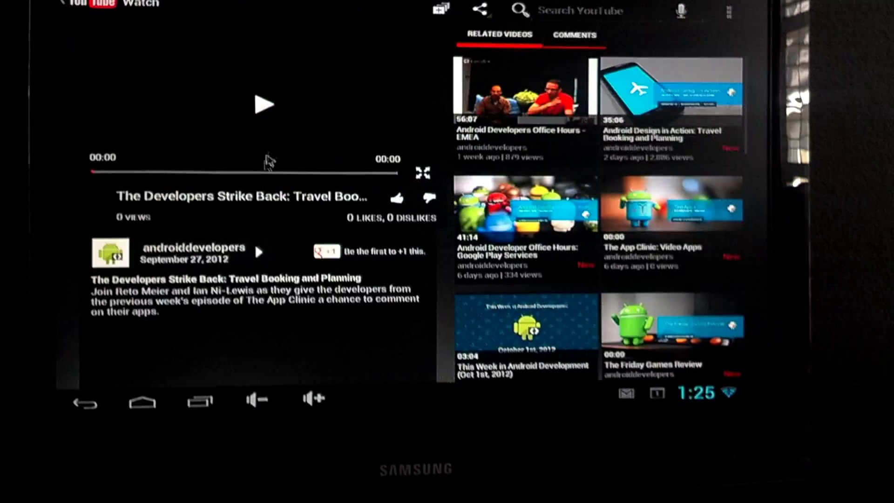
{"action": "left_click", "coordinate": [525, 332]}
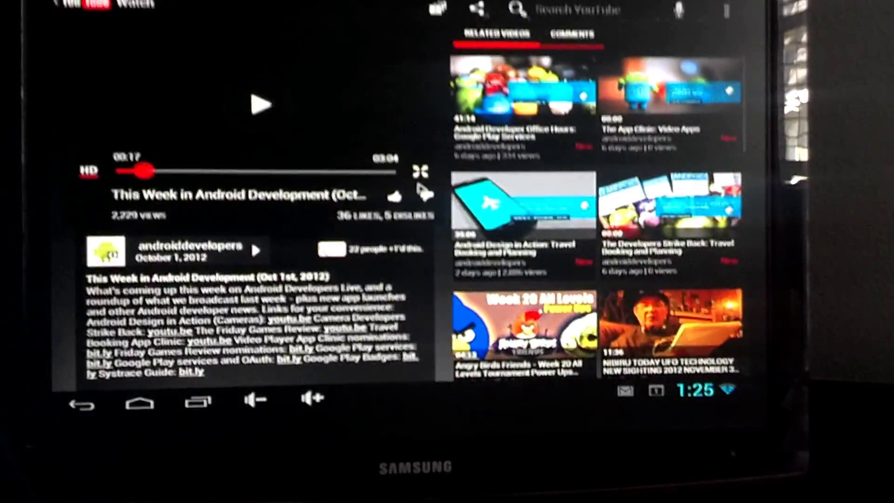